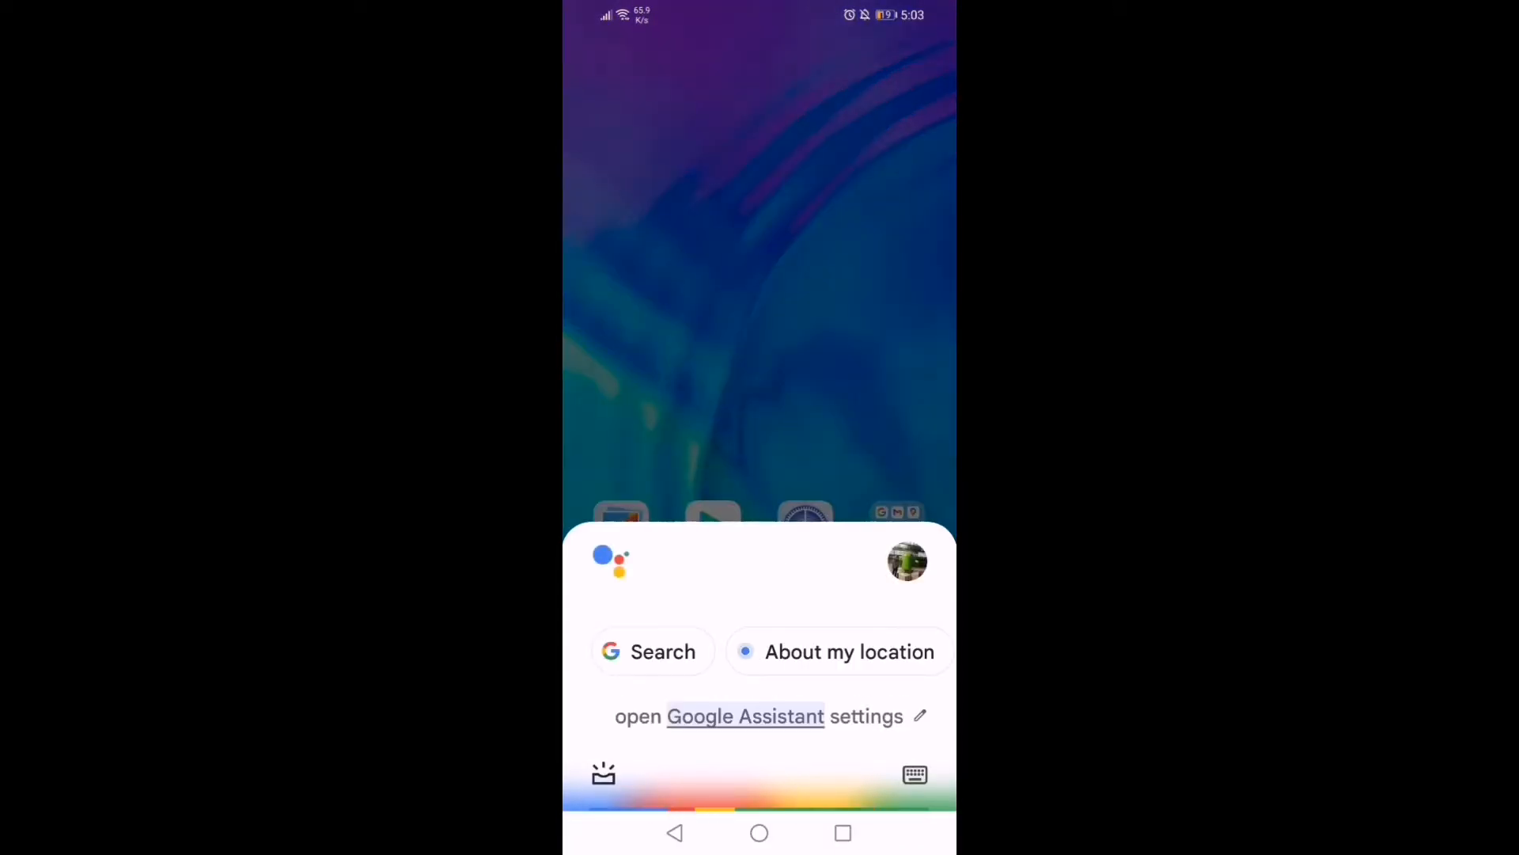
Ask the Assistant to show its settings page with popular settings listed.
click(745, 715)
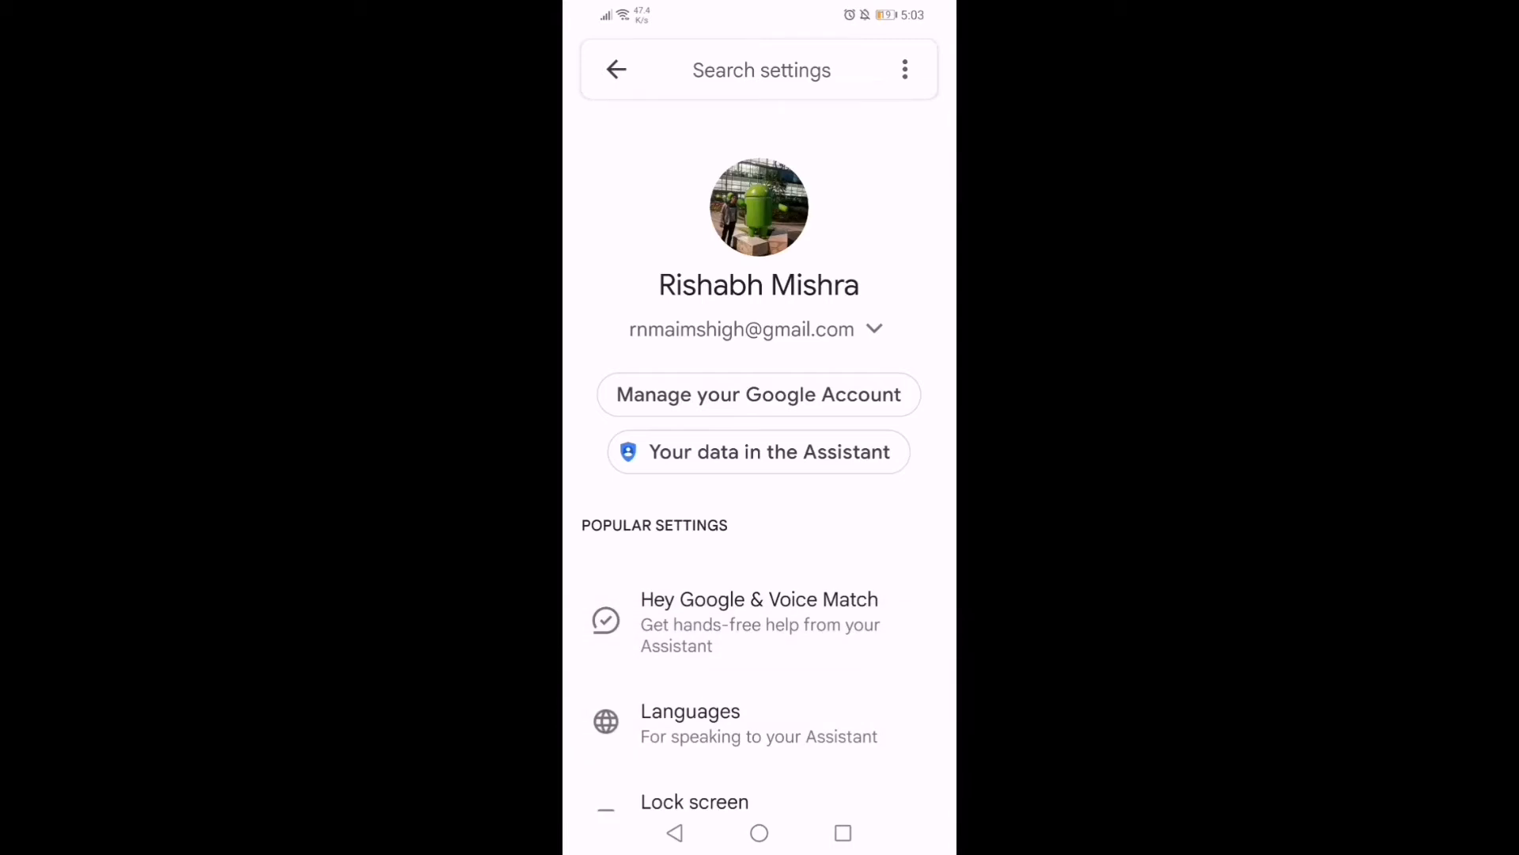
Go to Hey Google & Voice Match, where Hey Google is switched on for this phone.
click(758, 620)
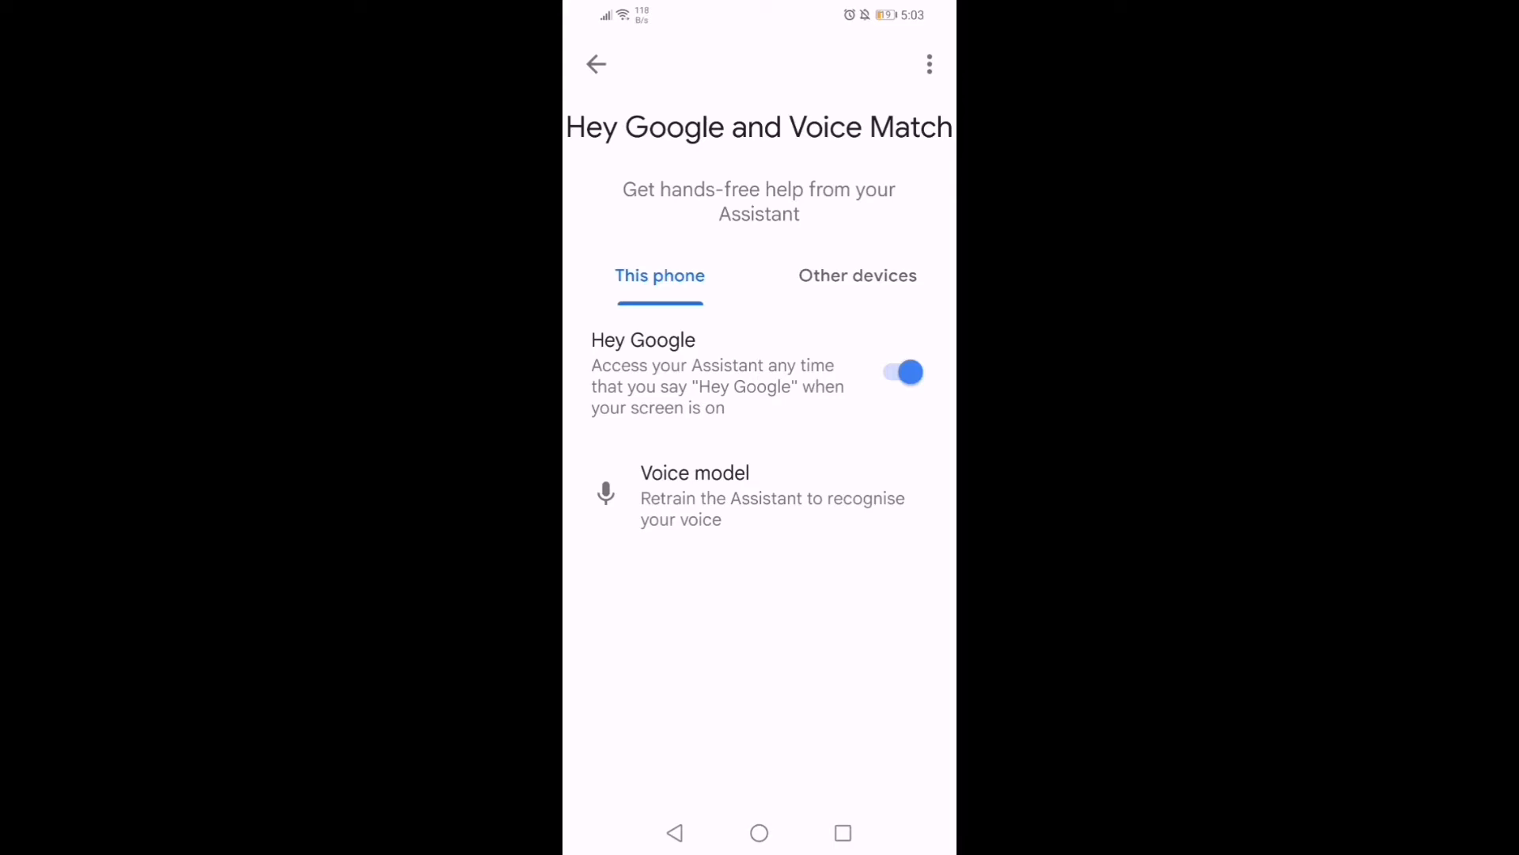
Retrain the voice model so Hey Google recognises the user's voice.
click(695, 495)
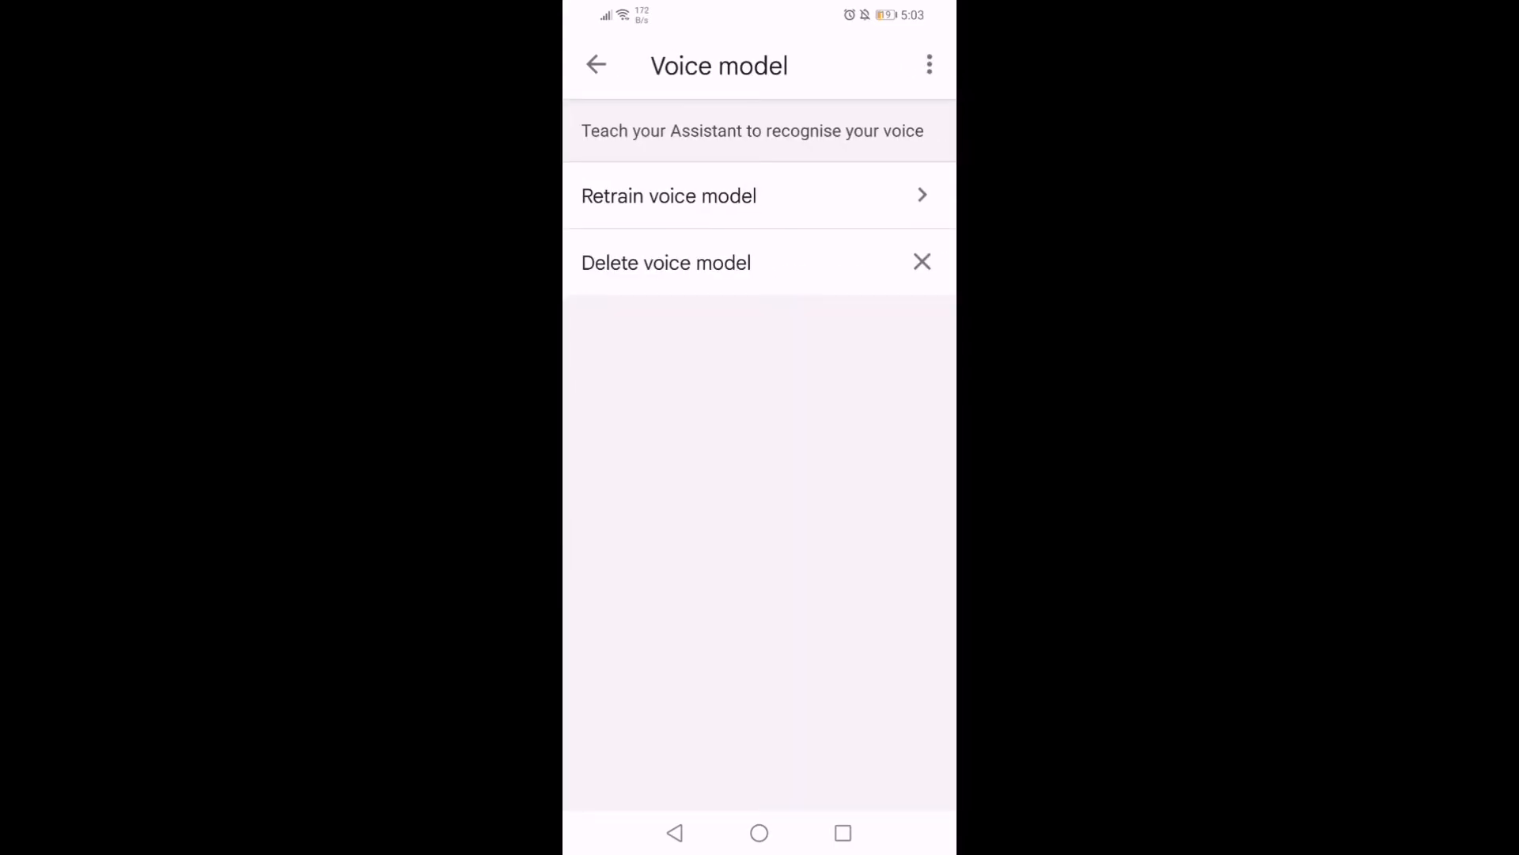
click(668, 194)
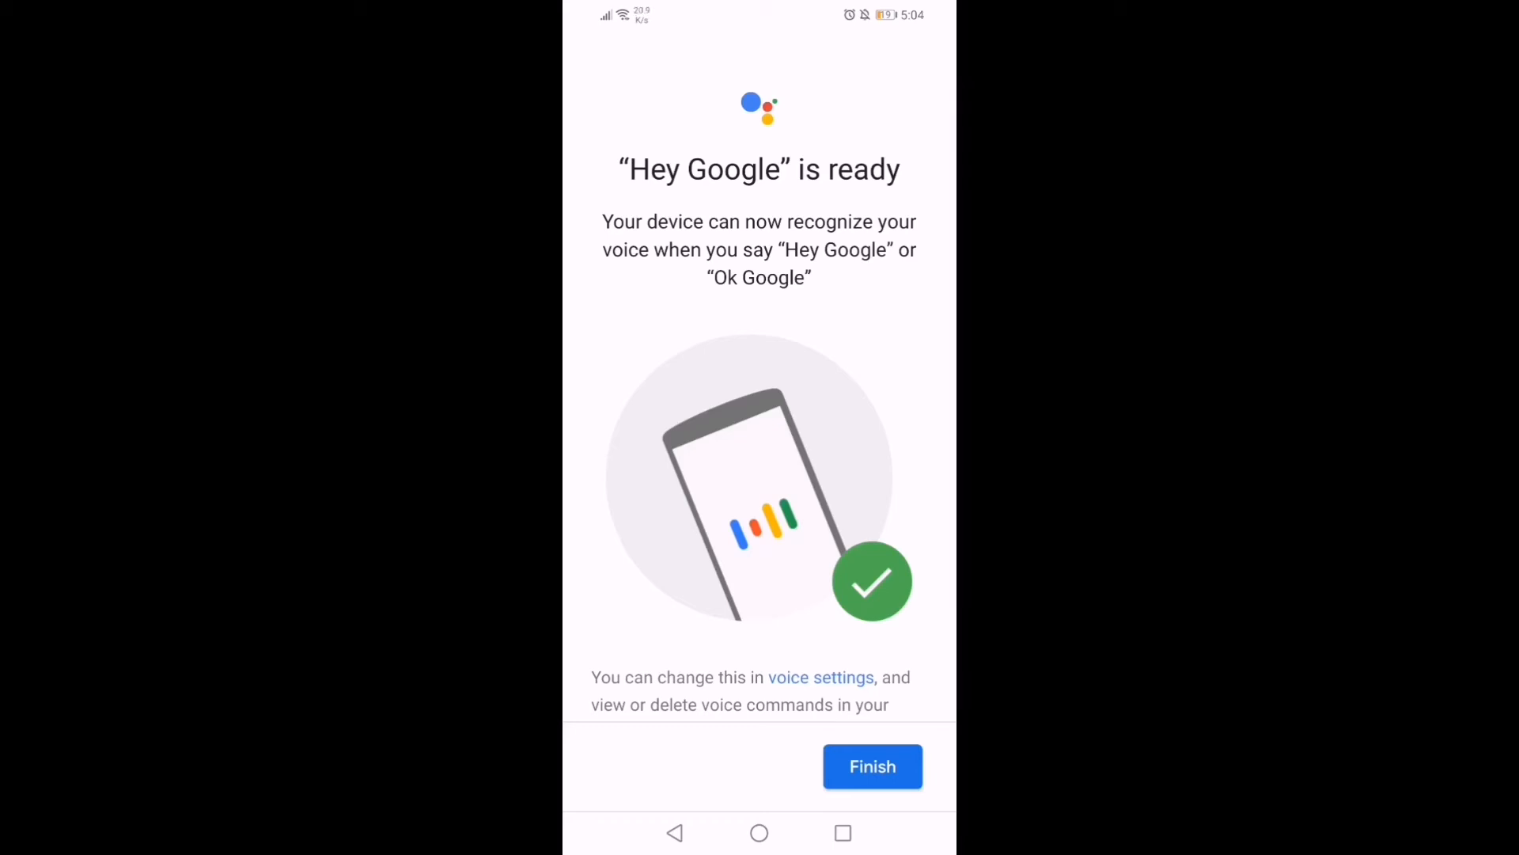
Finish setup and get the weather answer: 79°F and partly cloudy in Hyderabad.
click(870, 766)
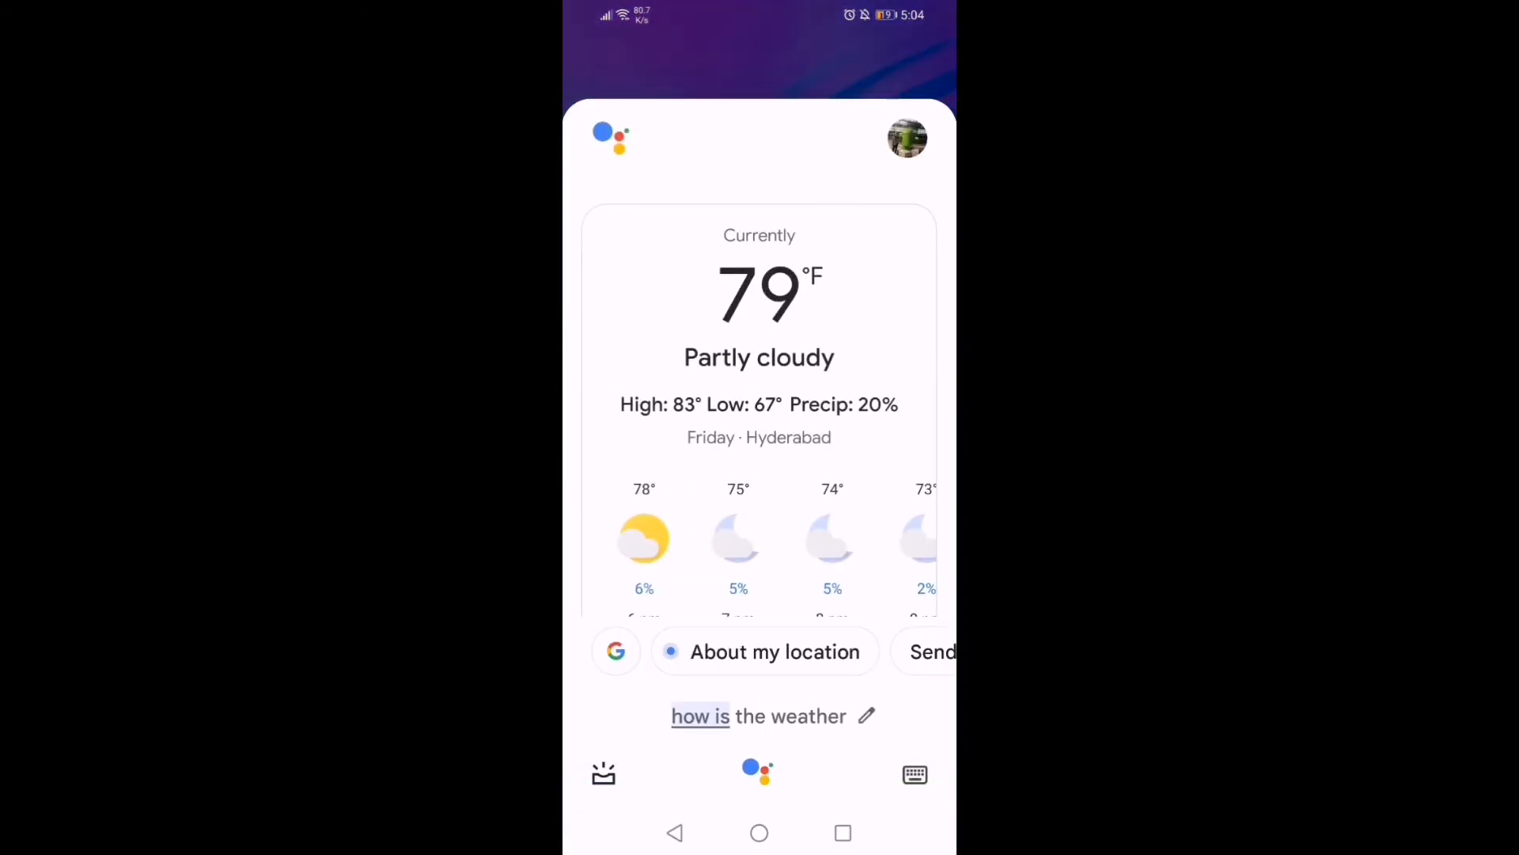
Thank the Assistant, get a "Happy to help" reply, and return to the home screen.
click(758, 774)
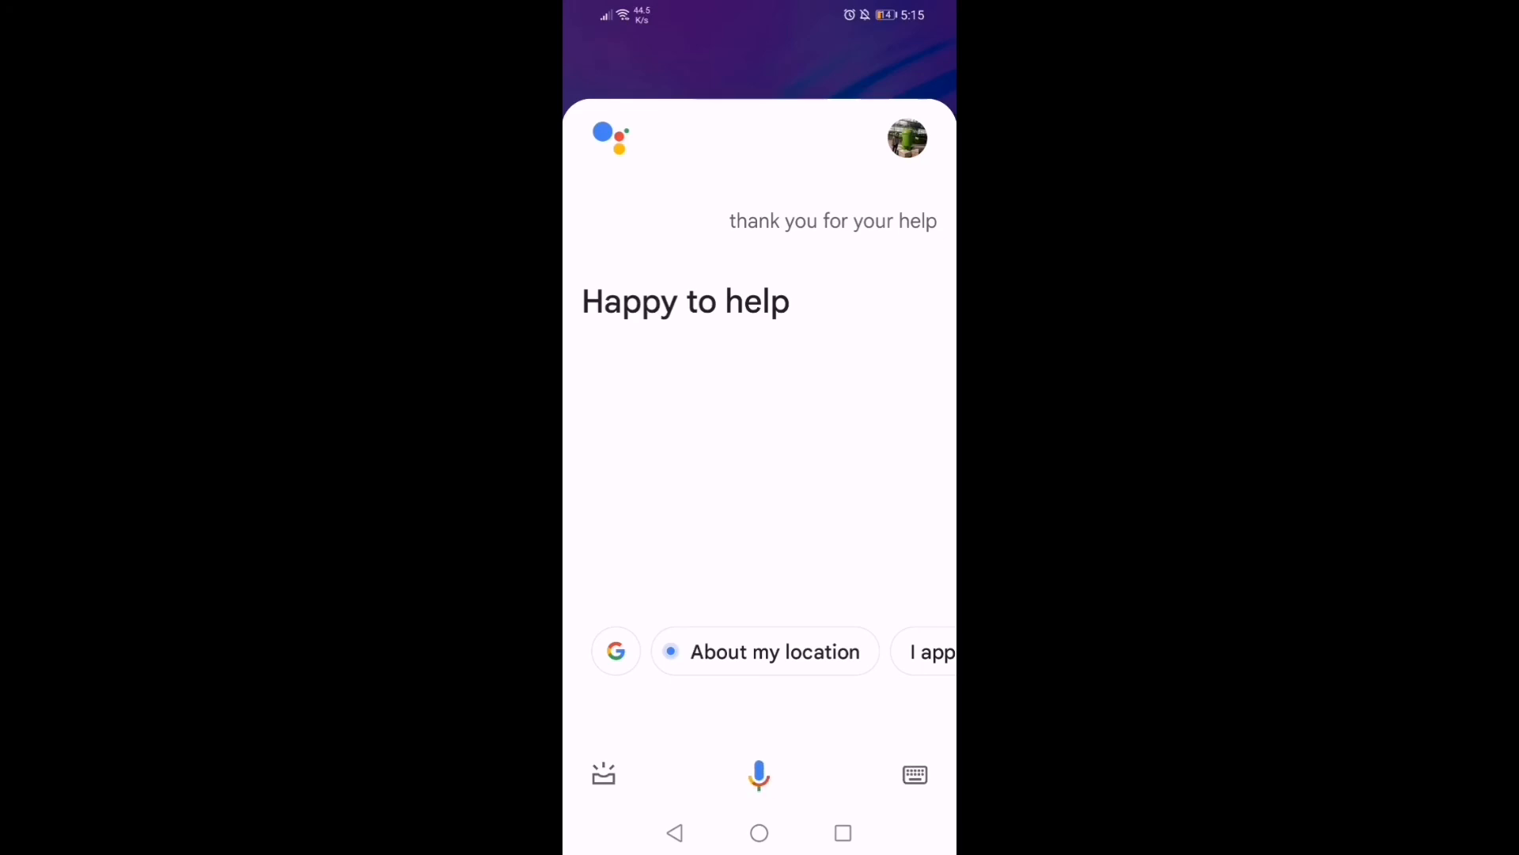
click(758, 833)
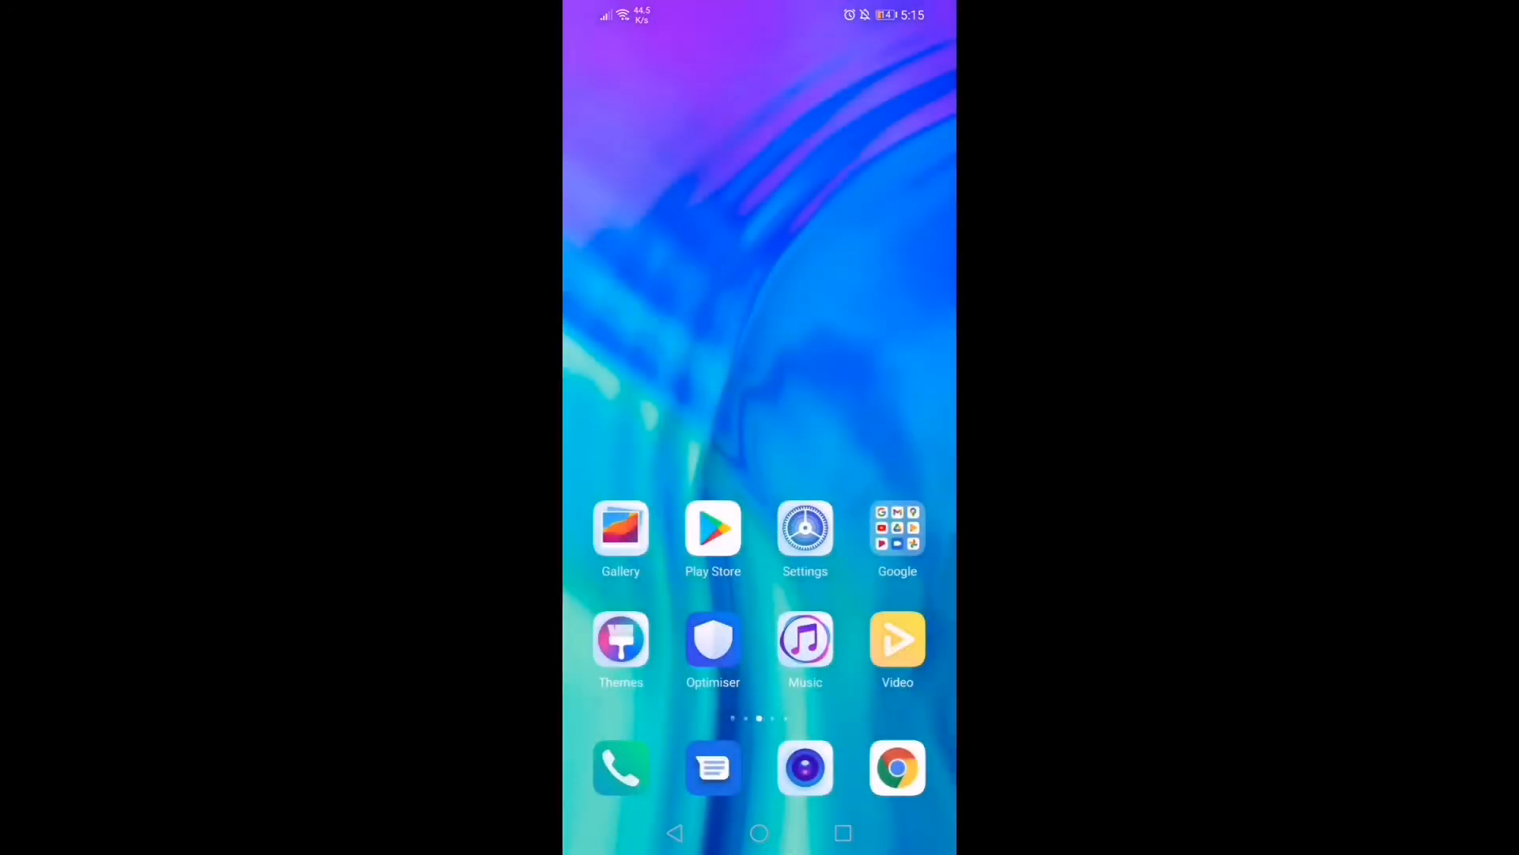